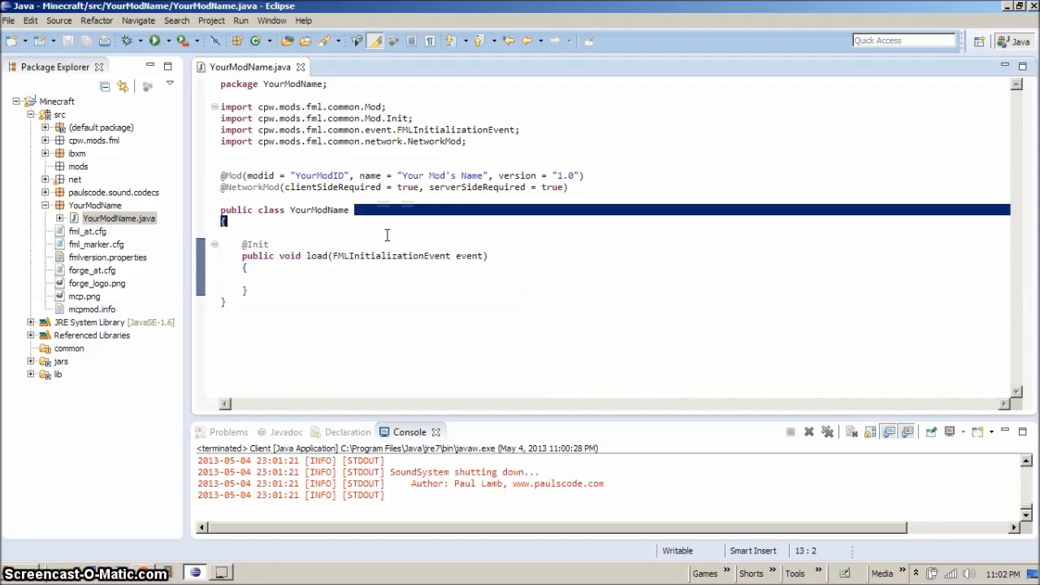
click(396, 255)
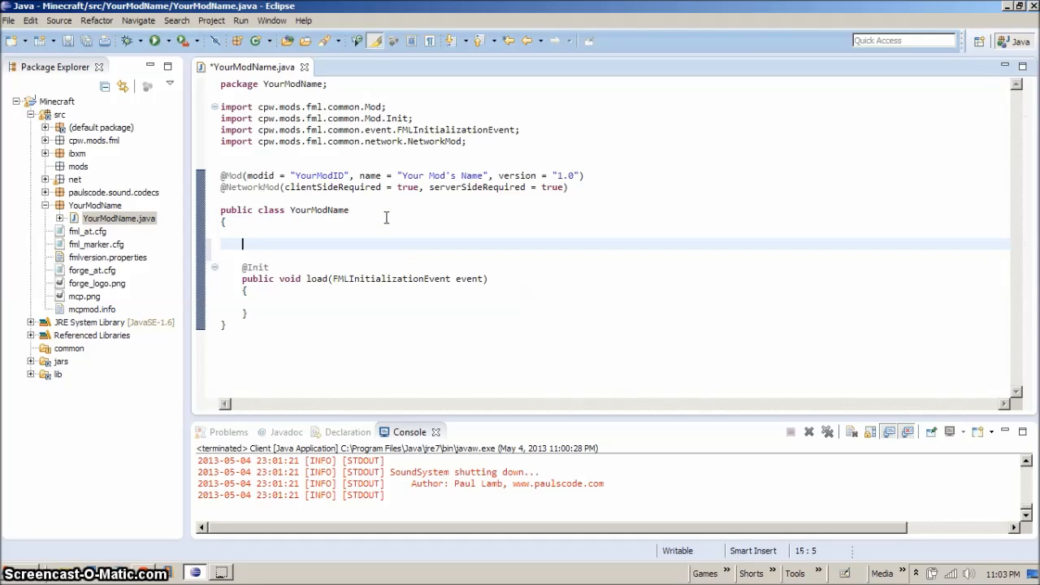
text(@PreIn)
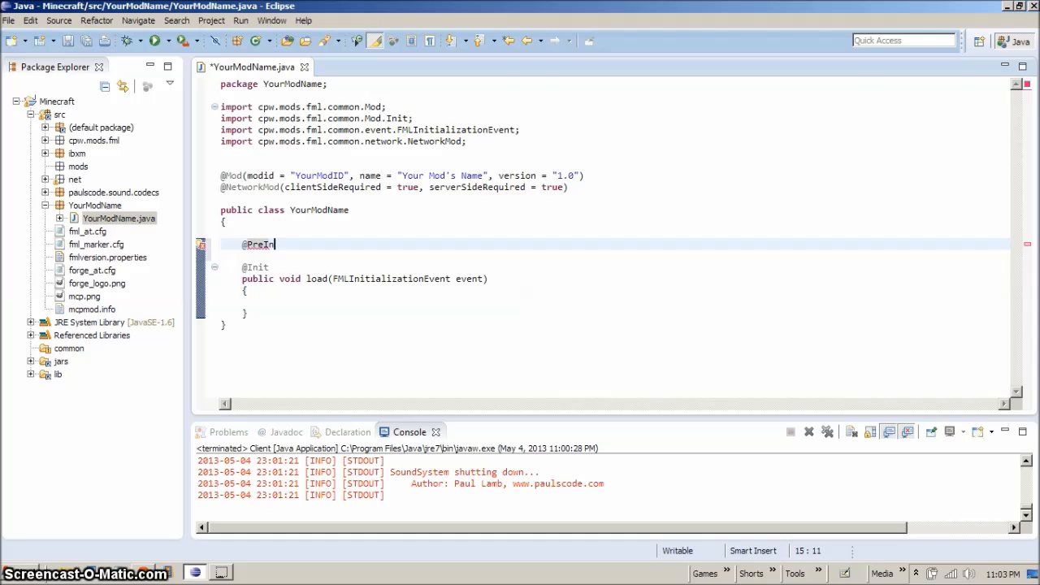
text(it)
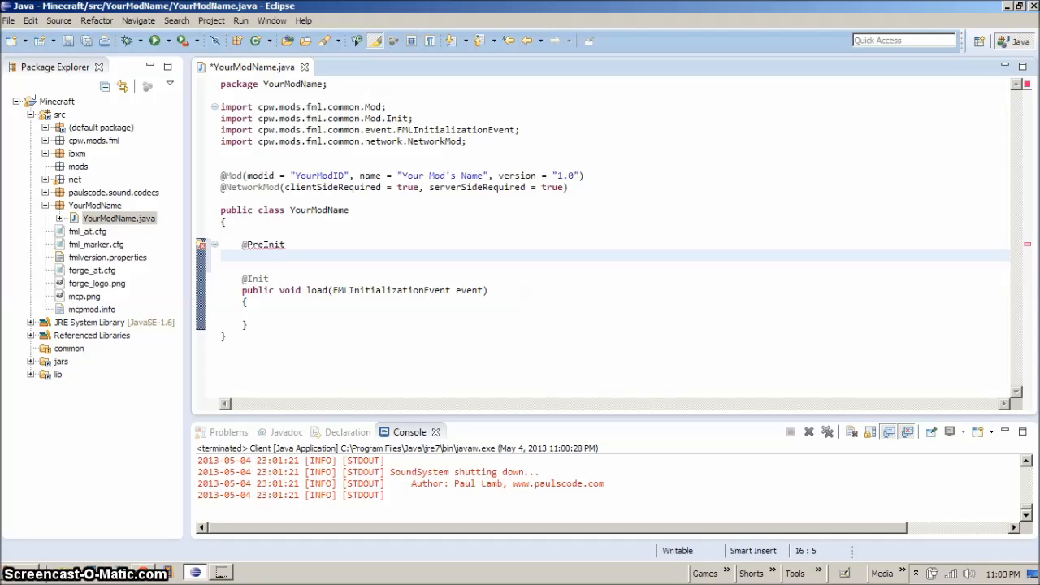
text(public)
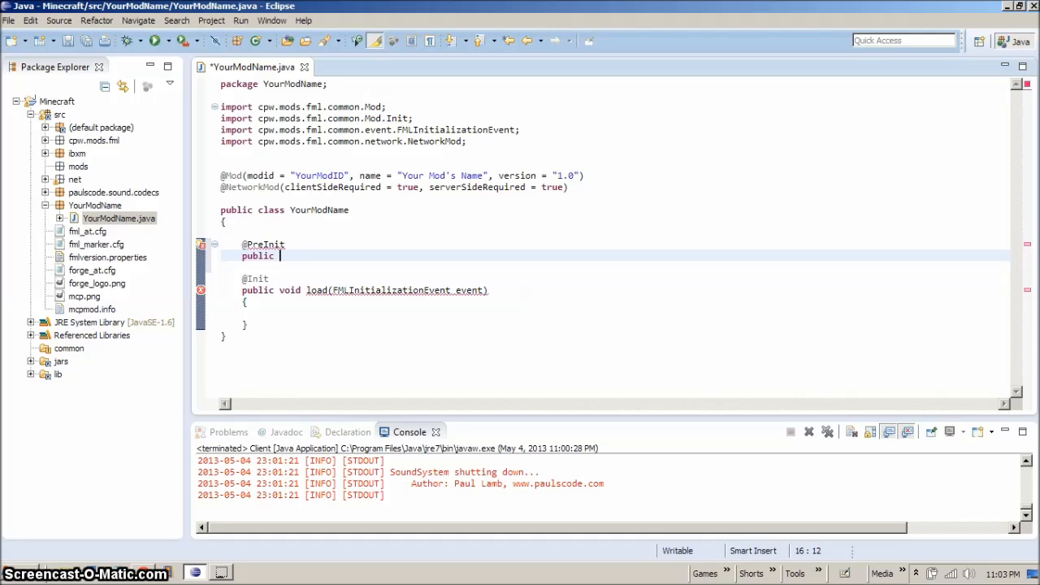
text(voi)
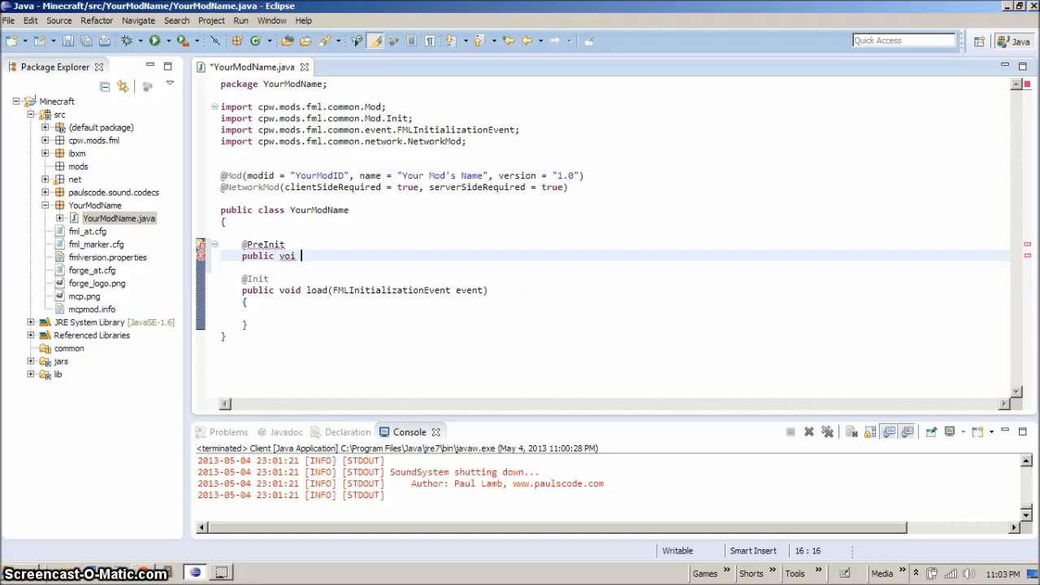
text(d)
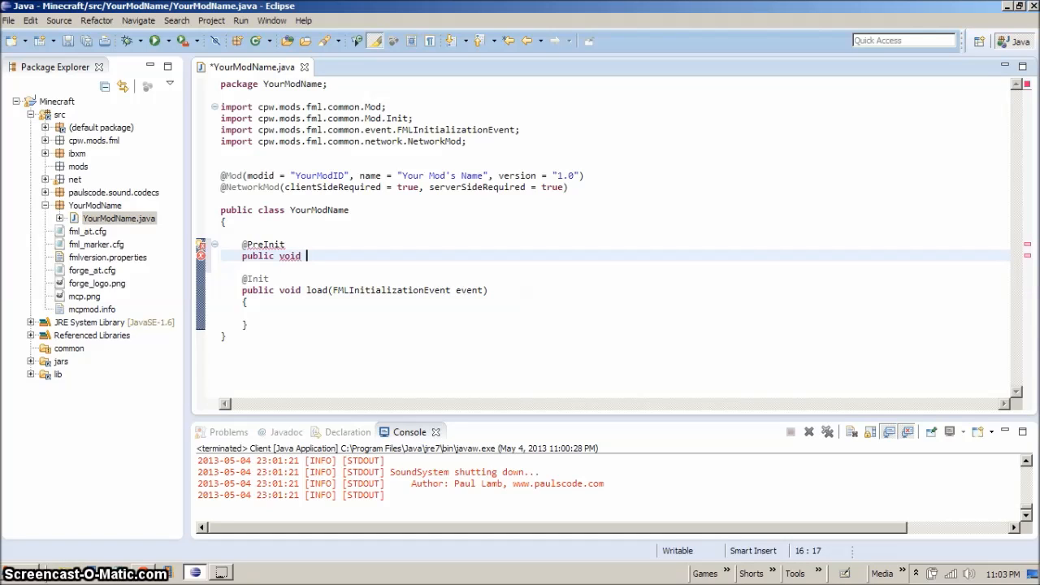
text(())
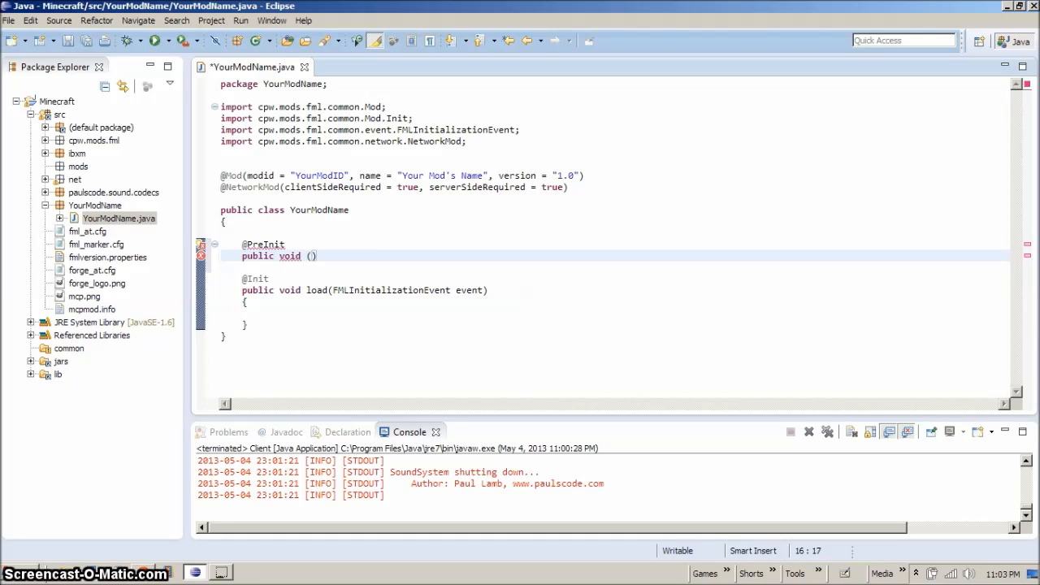
text(Pre)
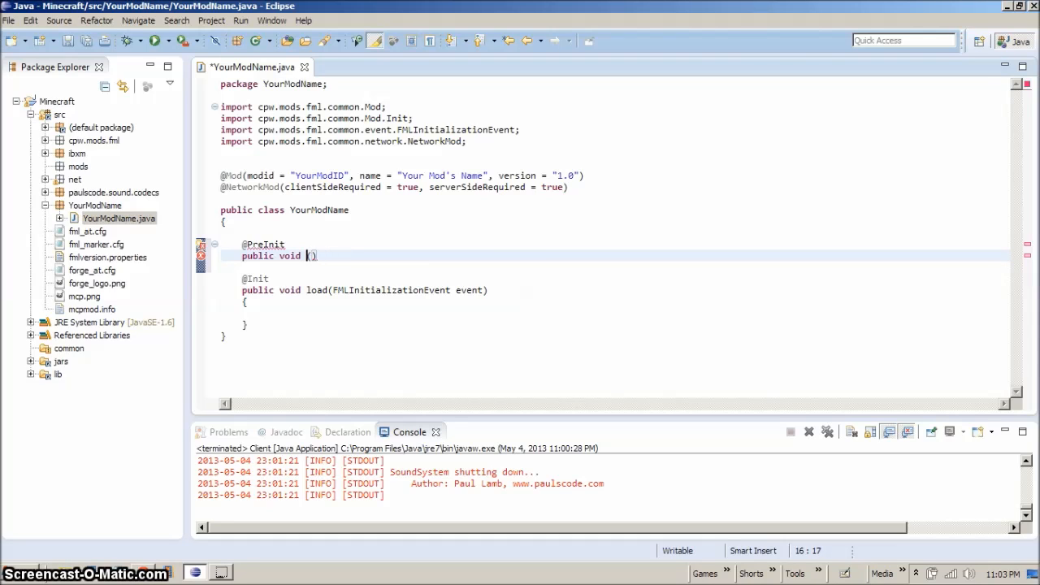
text(pre)
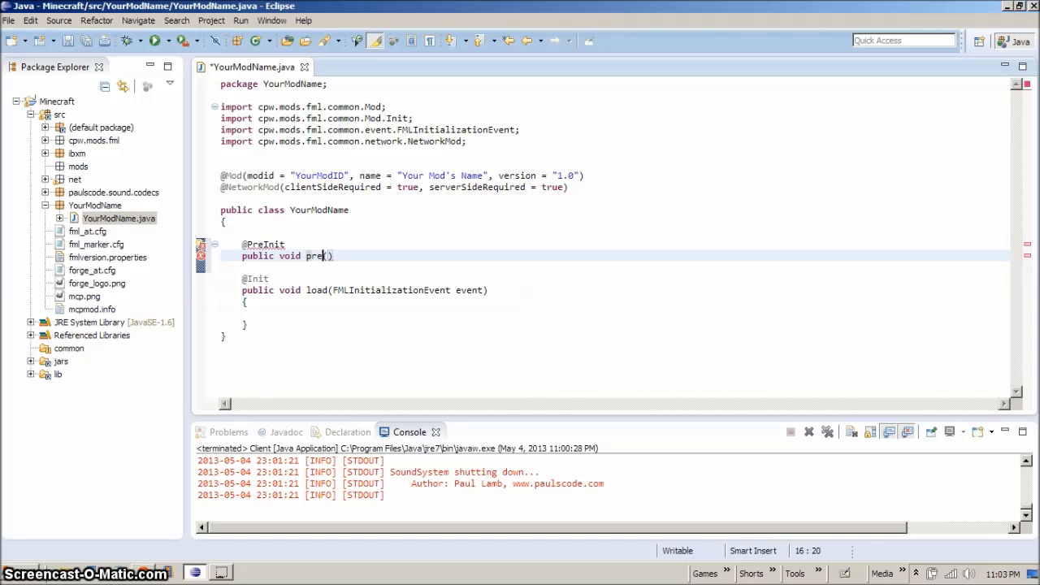
text(Load)
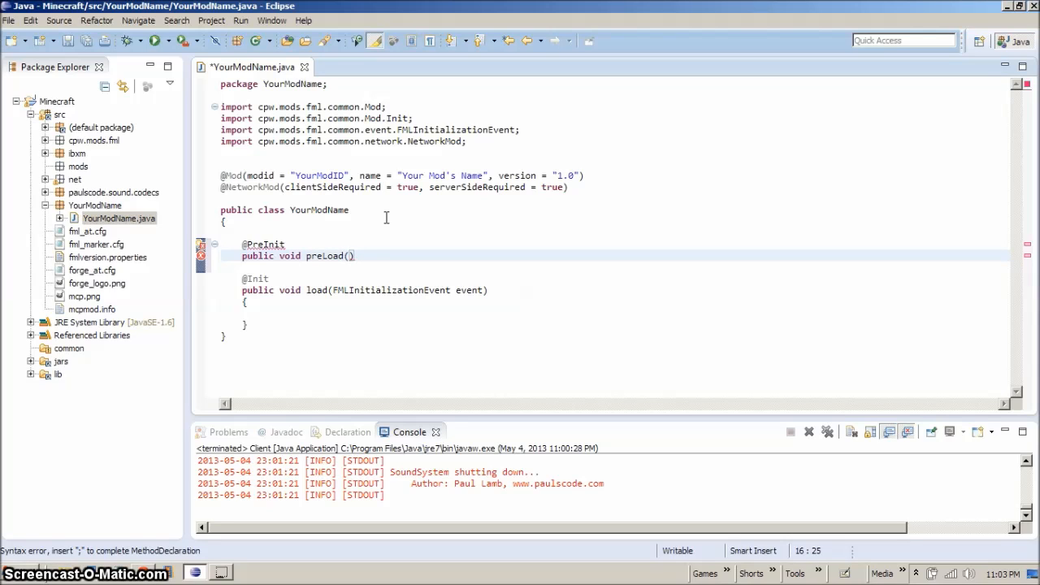
Give preLoad the parameter FMLPreInitializationEvent event using content assist.
text(FM)
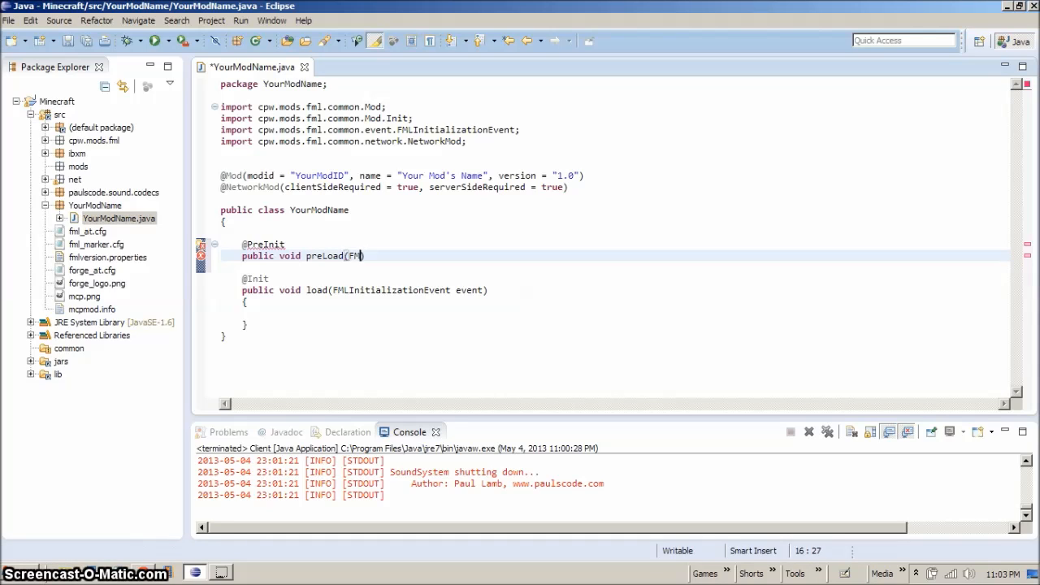
text(LP)
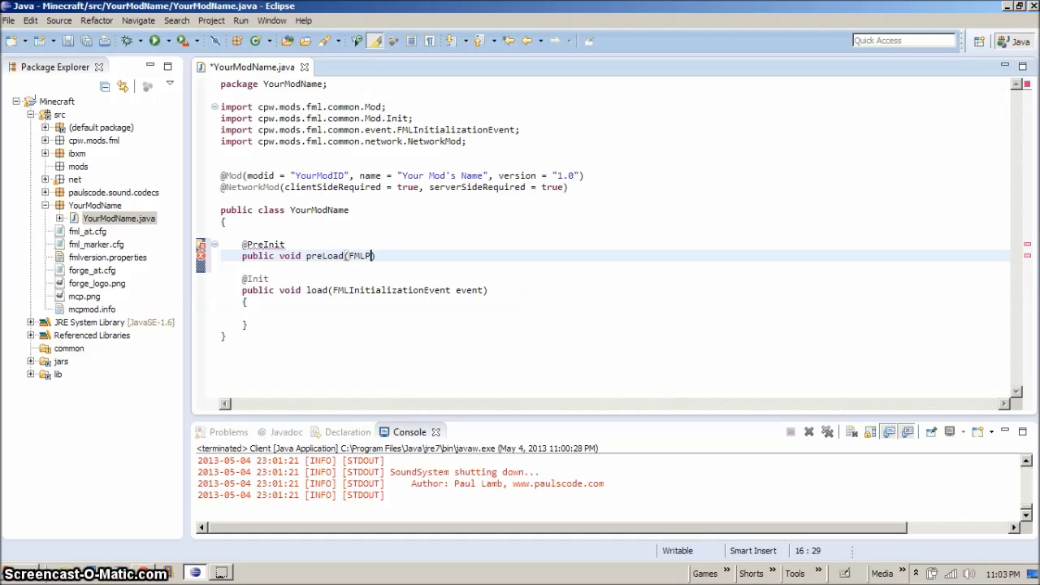
text(reI)
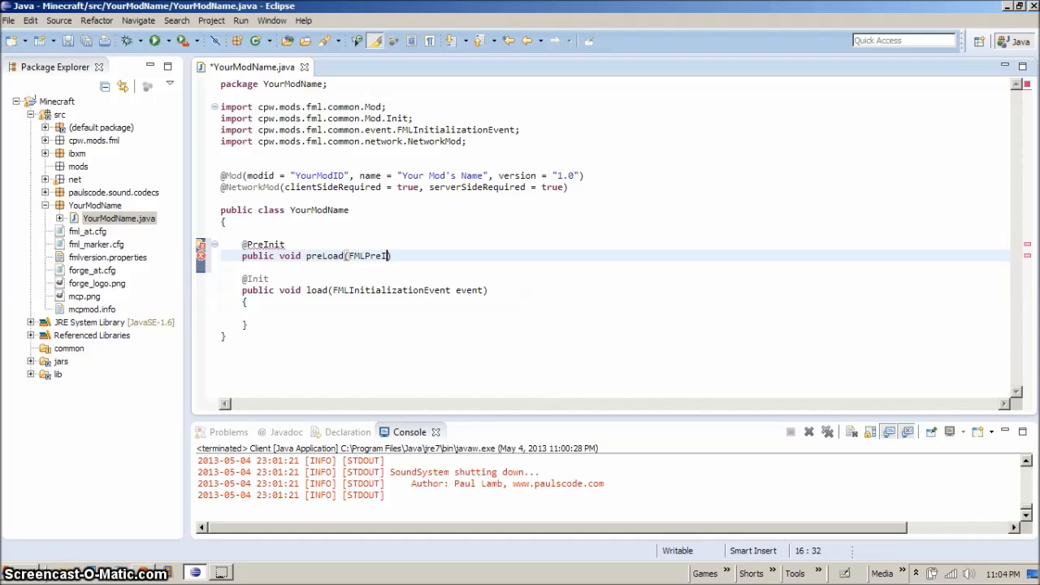
text(nitializationEvent)
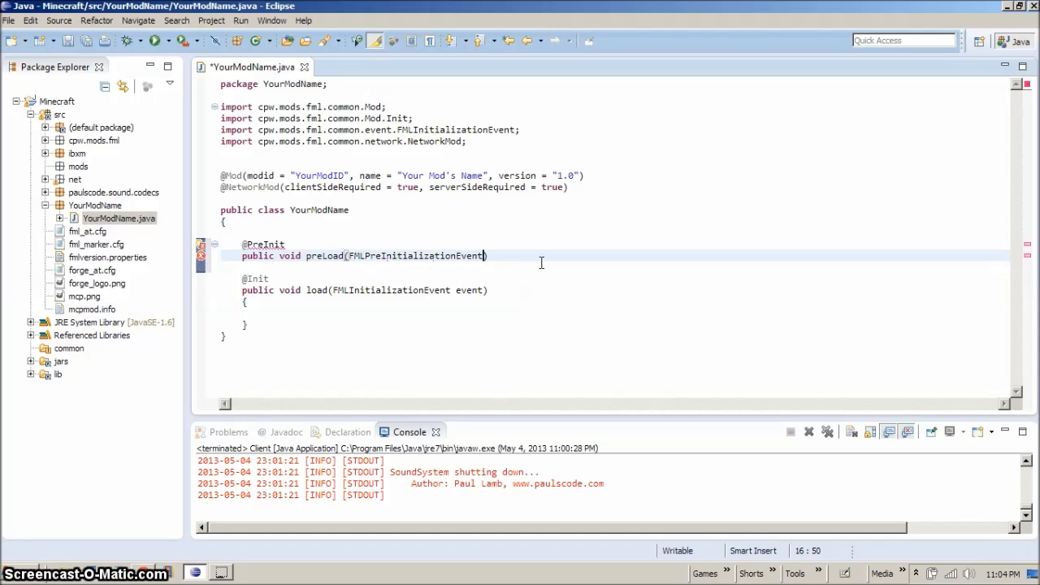
text(eve)
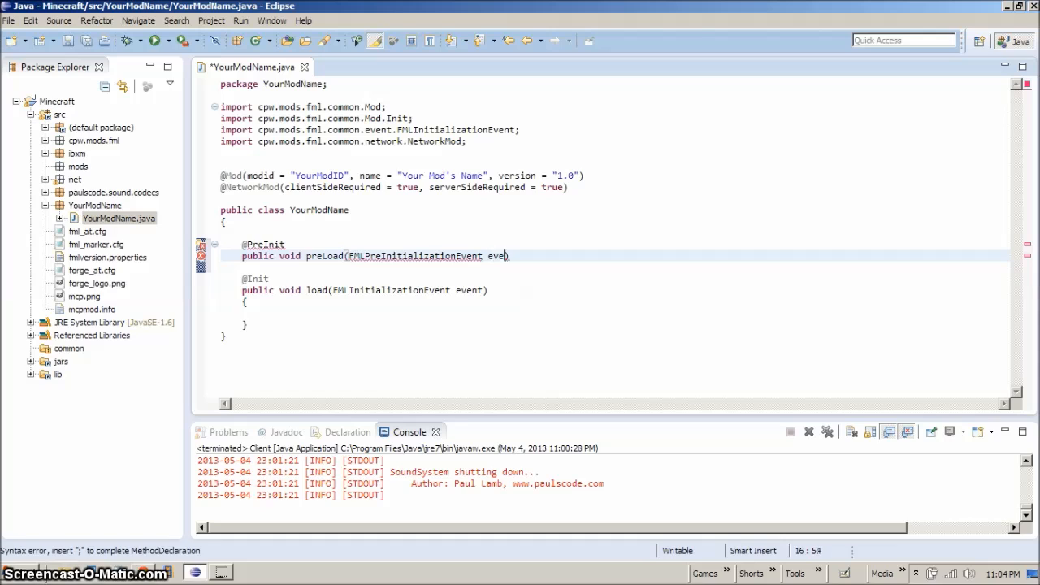
text(nt))
text({)
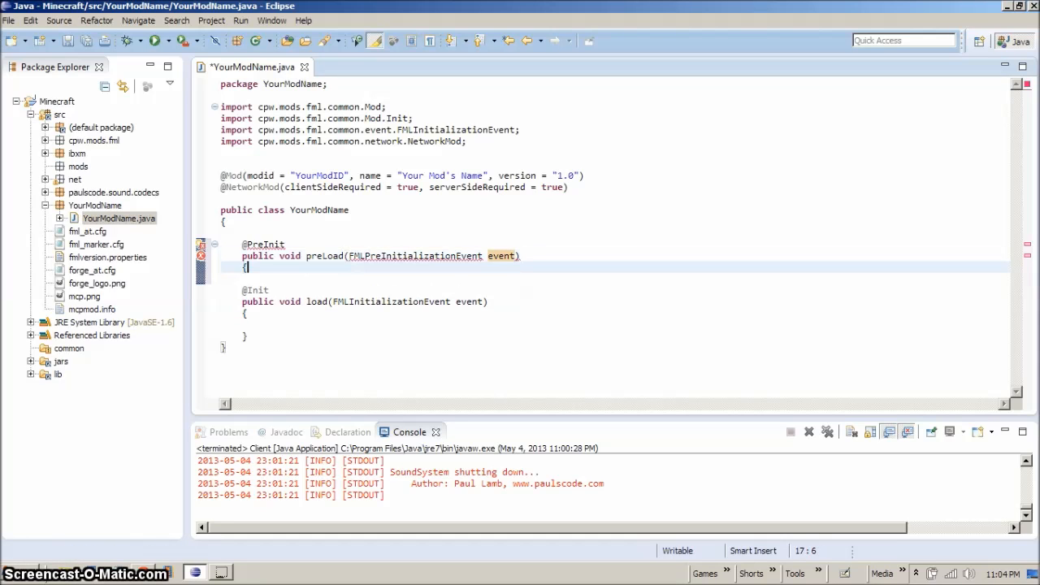
Add the missing imports for PreInit and FMLPreInitializationEvent.
key(Return)
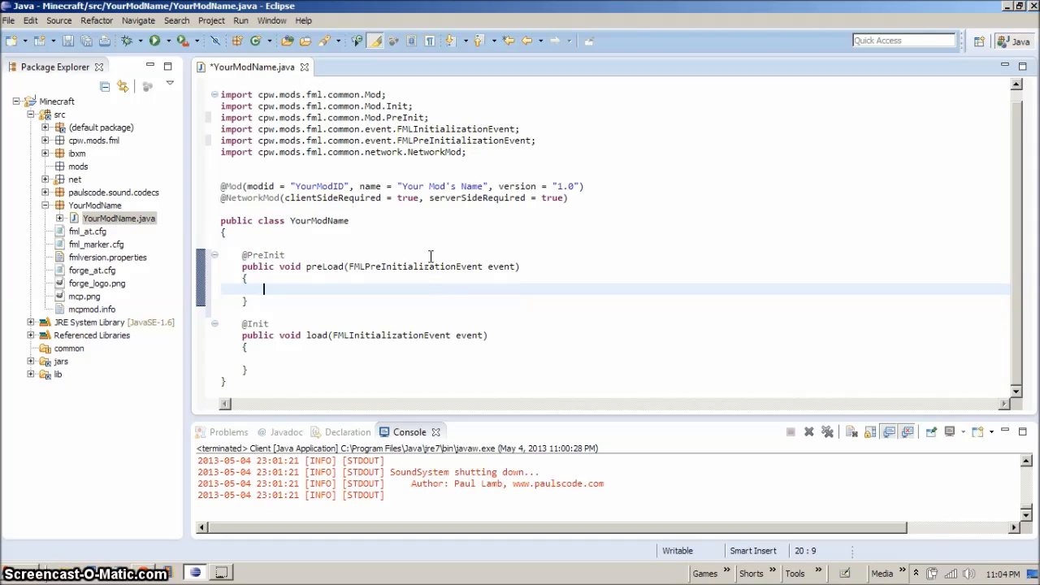
mouse_move(458, 309)
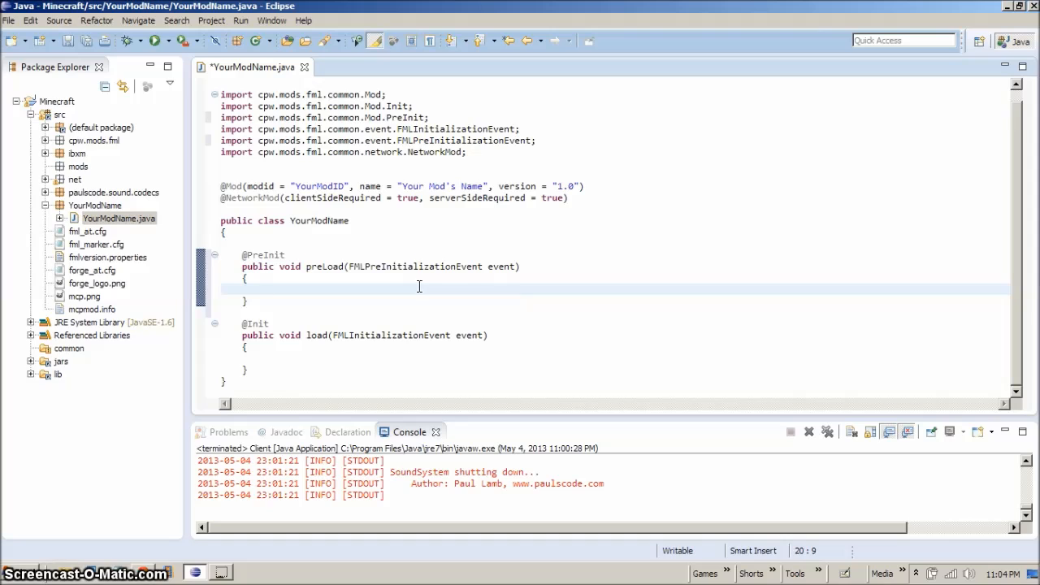
mouse_move(489, 292)
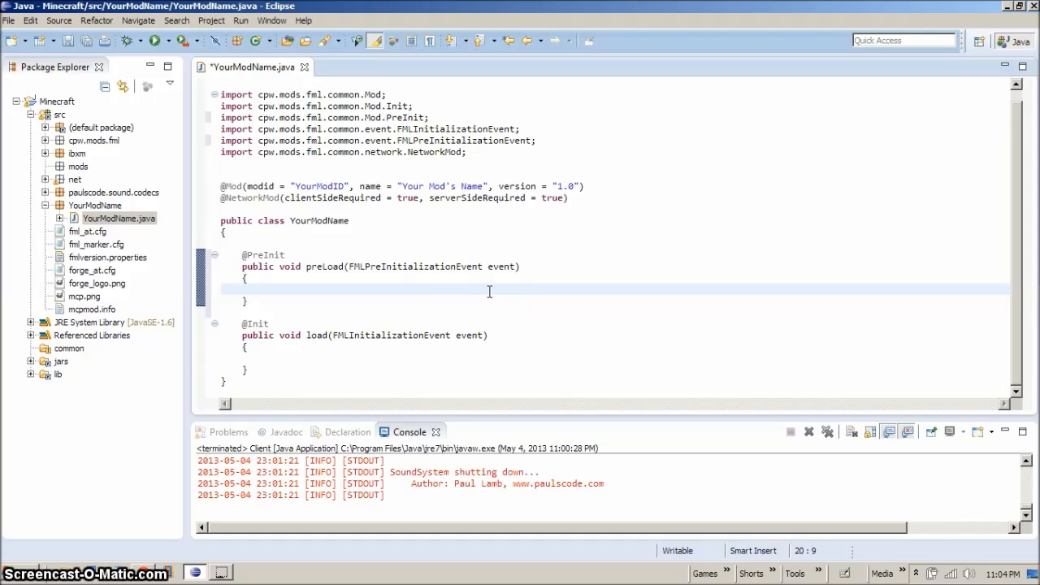
Write System.out.println("Loading Your Mod"); inside preLoad.
text(s)
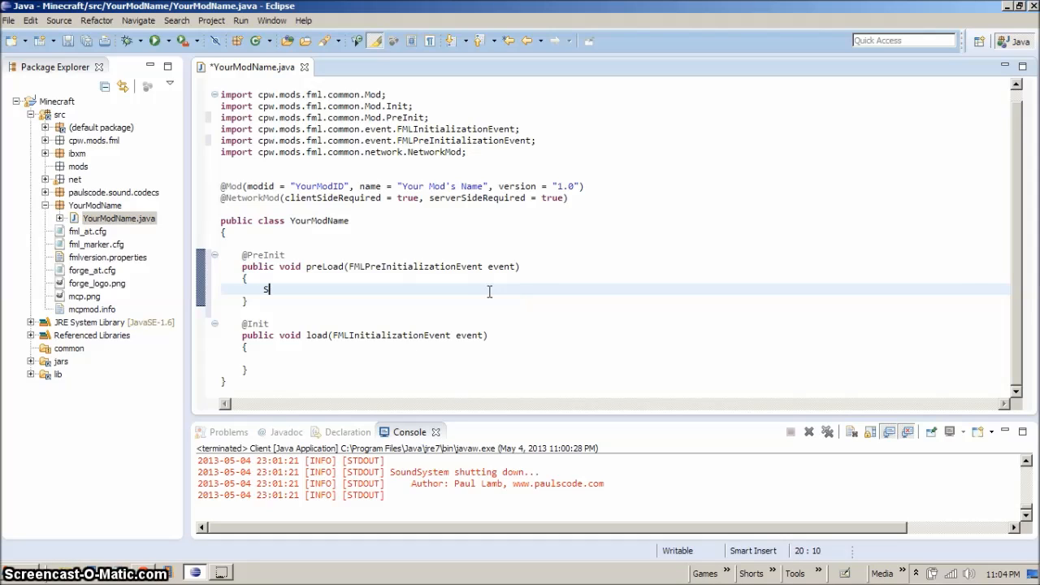
text(ystem)
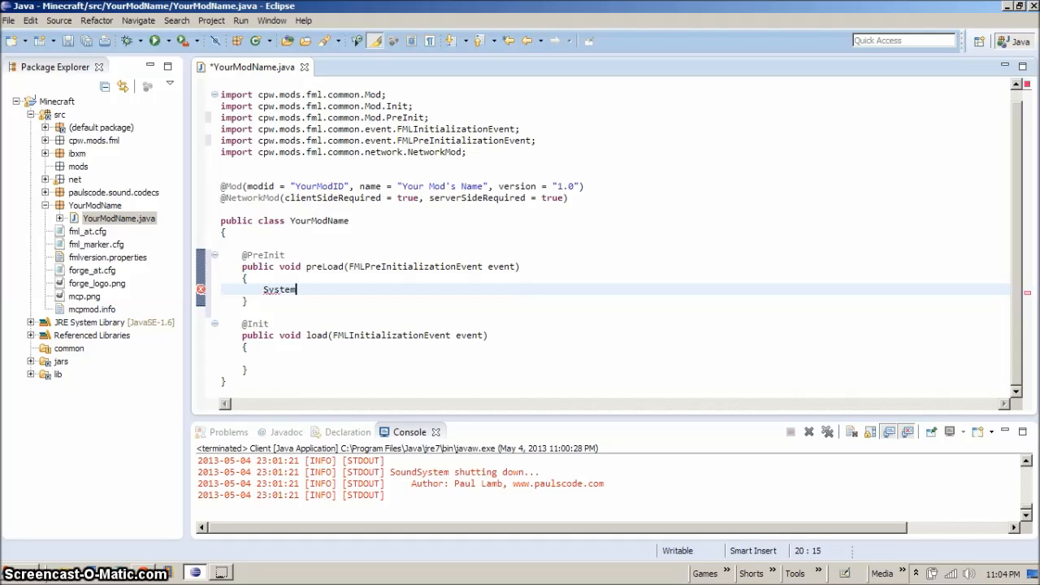
text(.out)
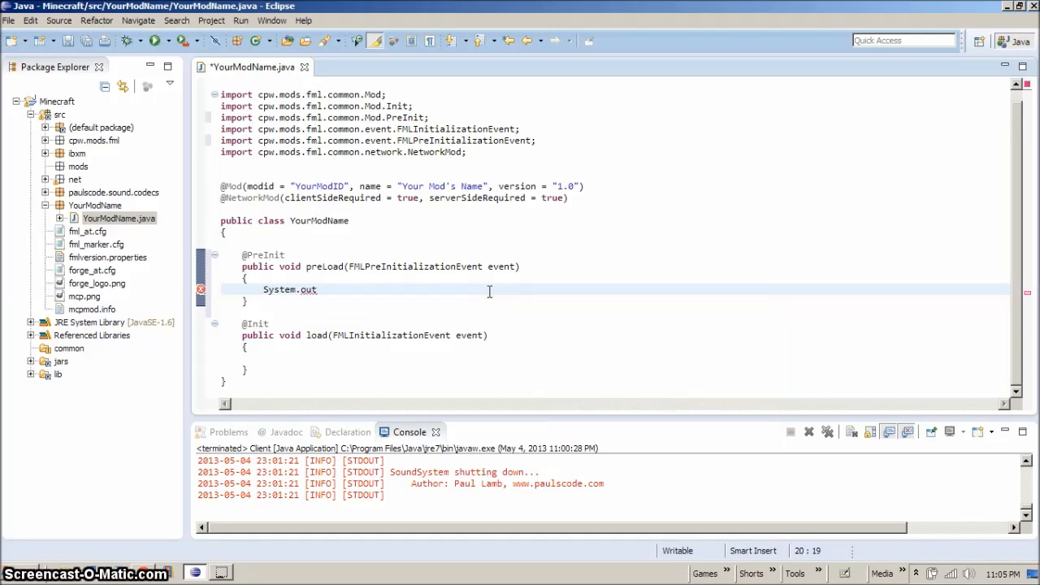
text(.)
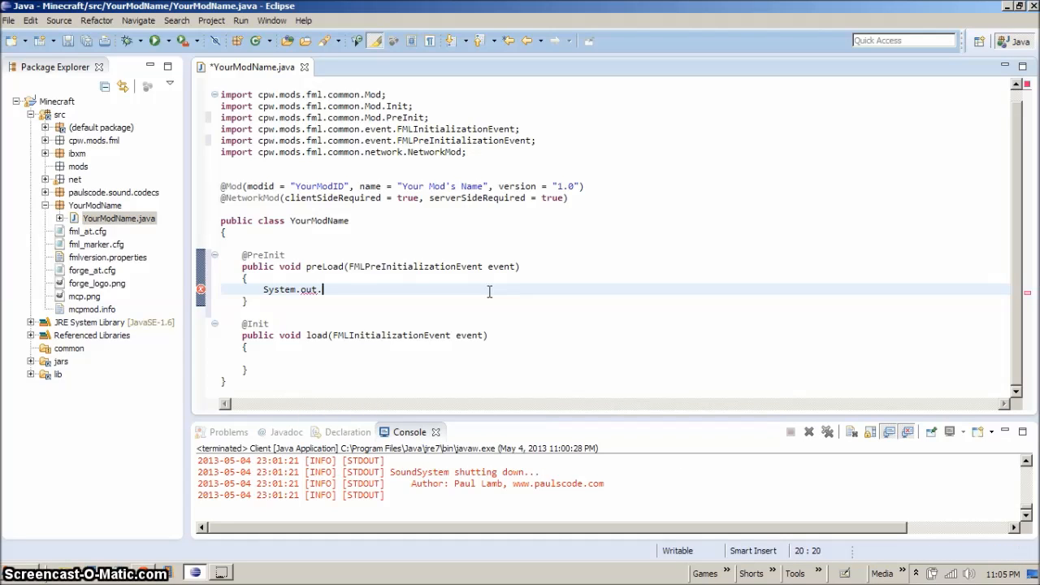
text(println("Loading Your)
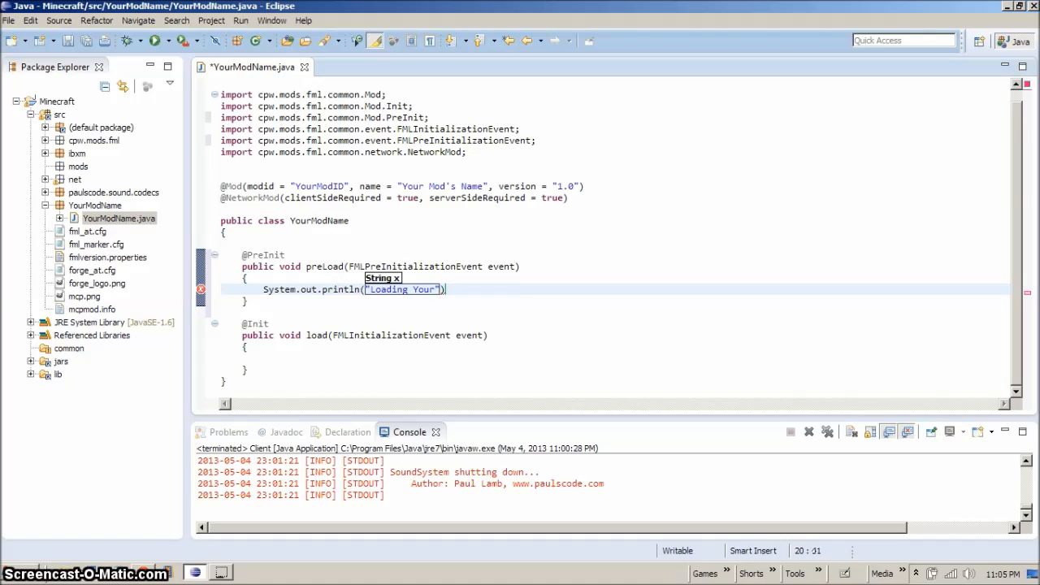
text(Mod)
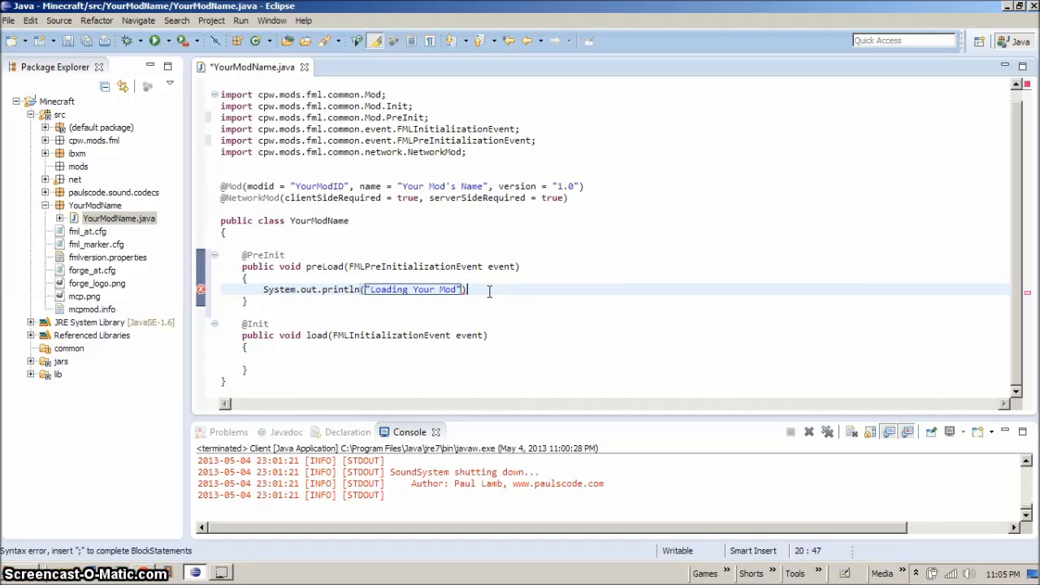
text(;)
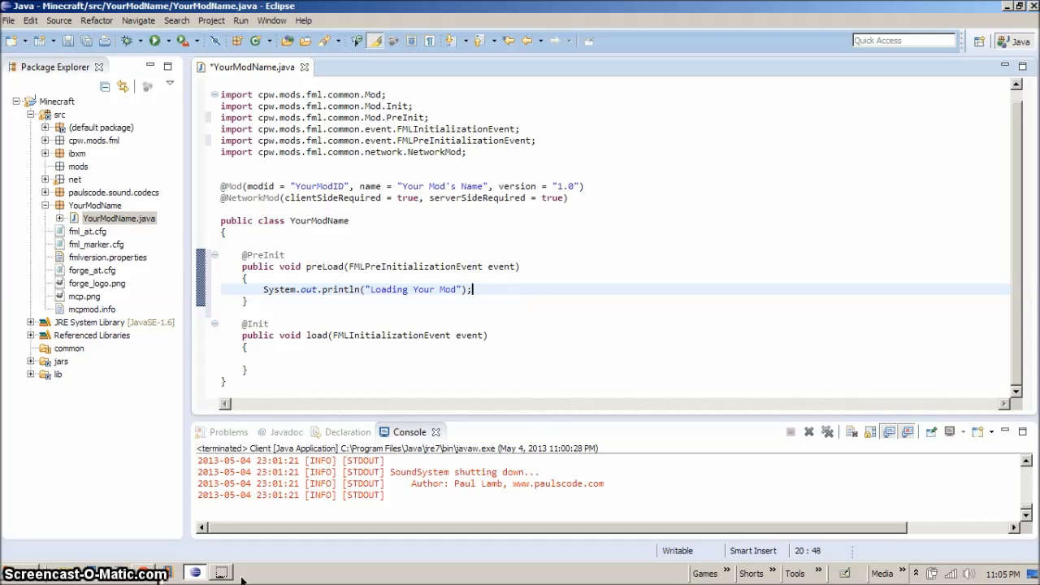
Minimize Eclipse to the desktop and restore it again.
click(218, 571)
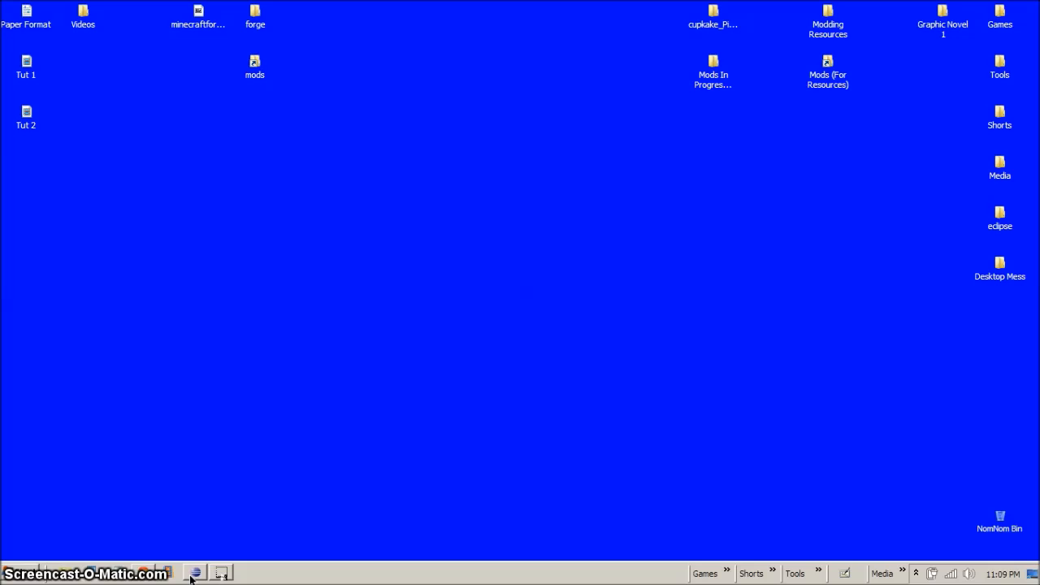
click(193, 572)
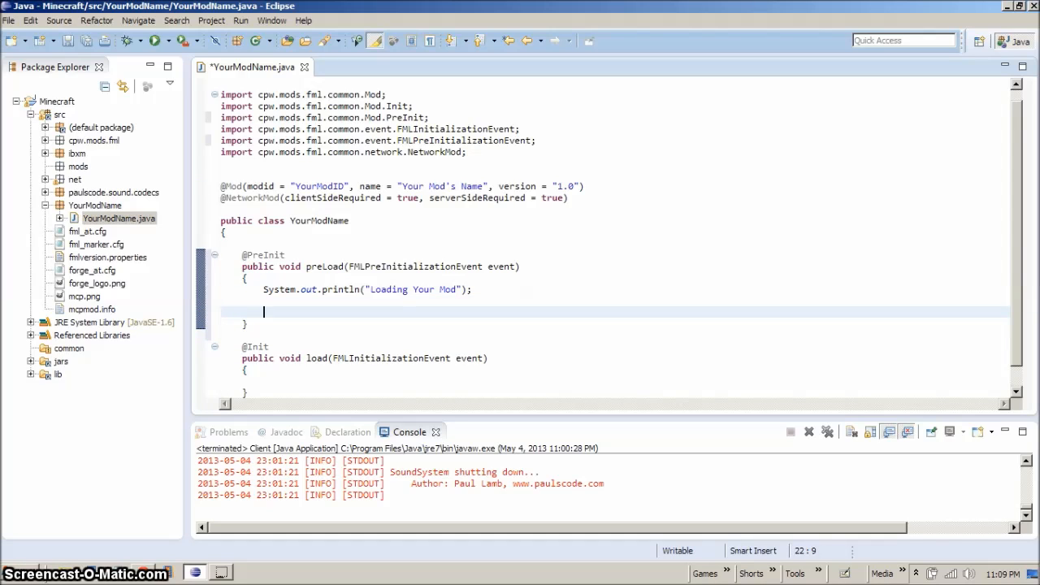
Declare a Configuration variable named config with its assignment.
text(c)
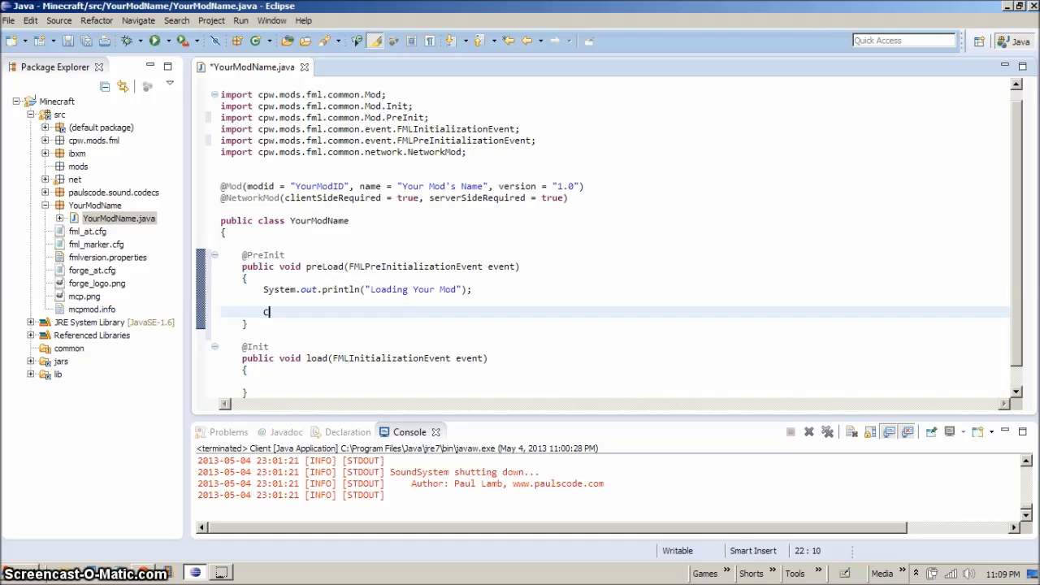
text(onfig)
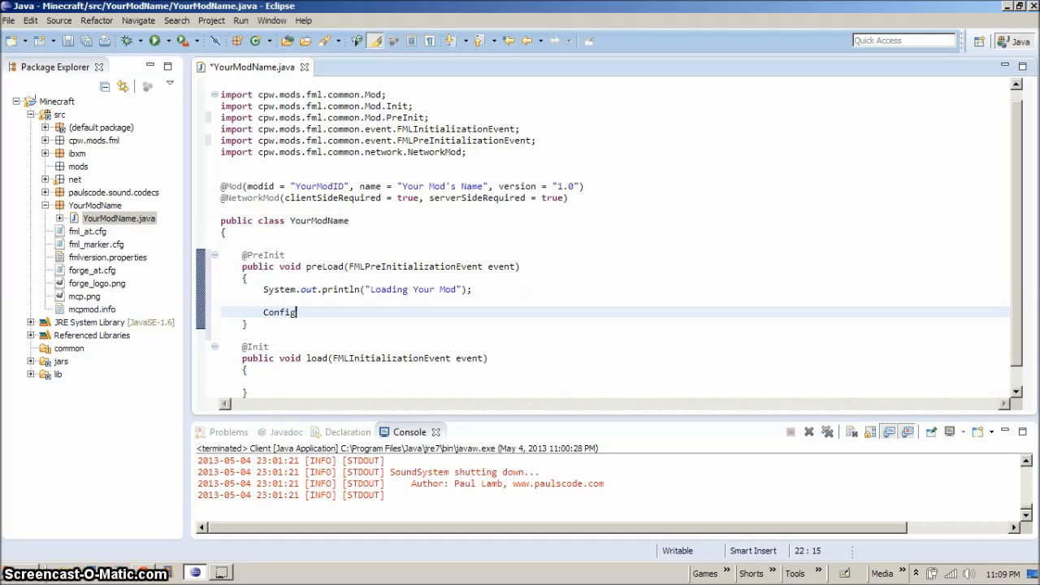
text(uration)
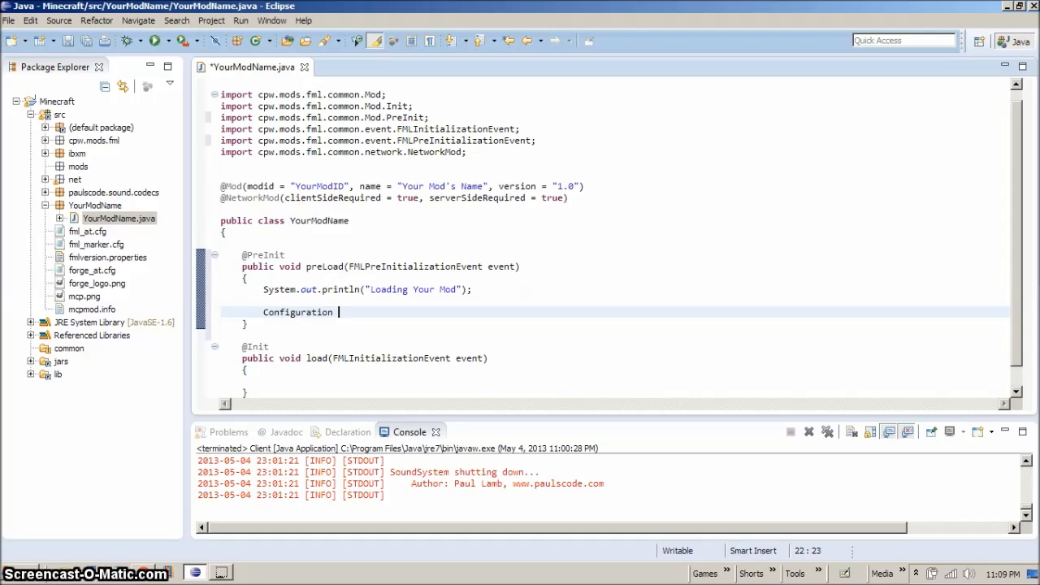
text(con)
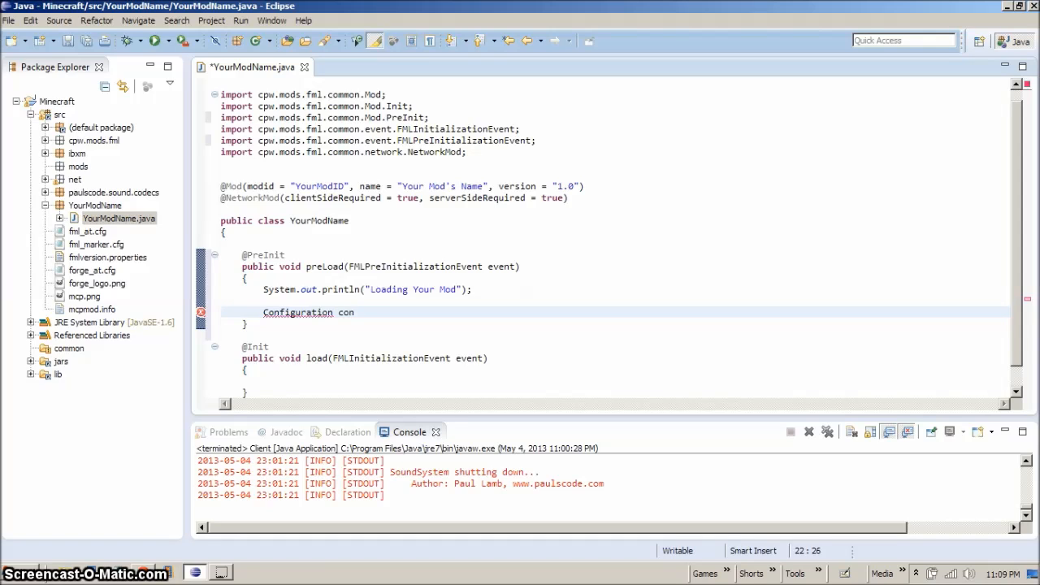
text(fig)
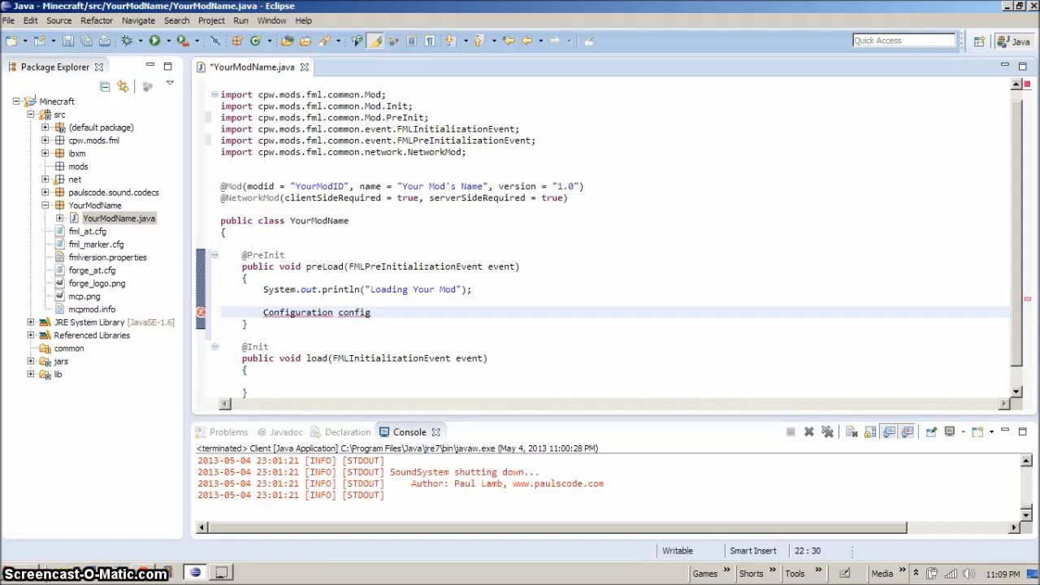
text(=)
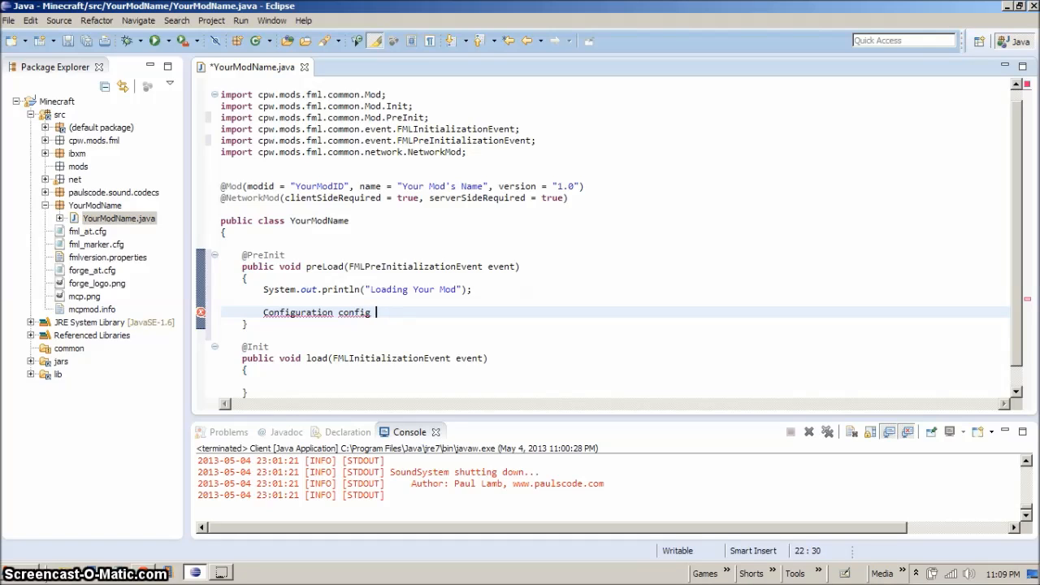
text(=)
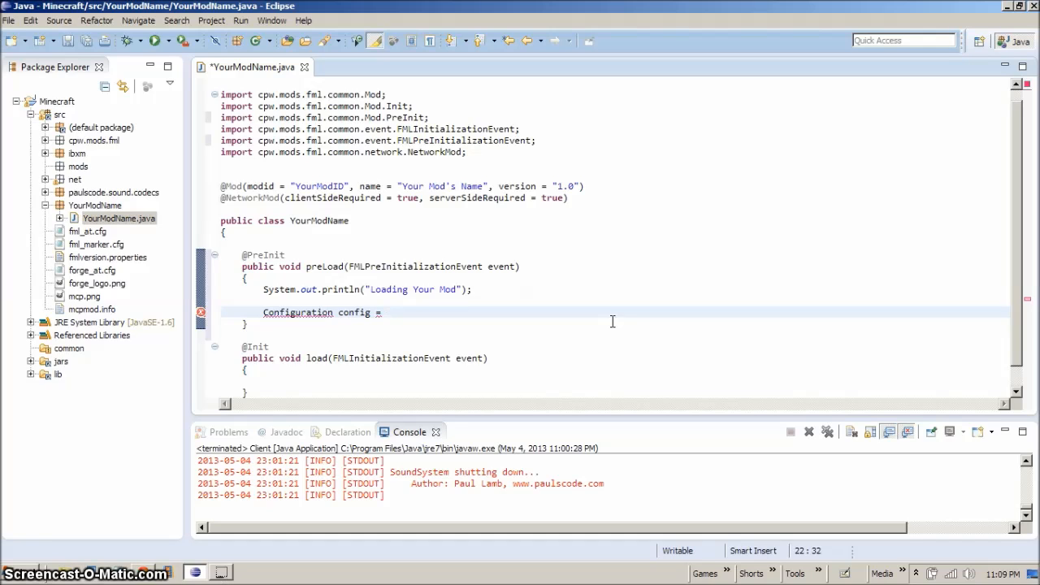
Assign it new Configuration(event.getSuggestedConfigurationFile());.
text(new Con)
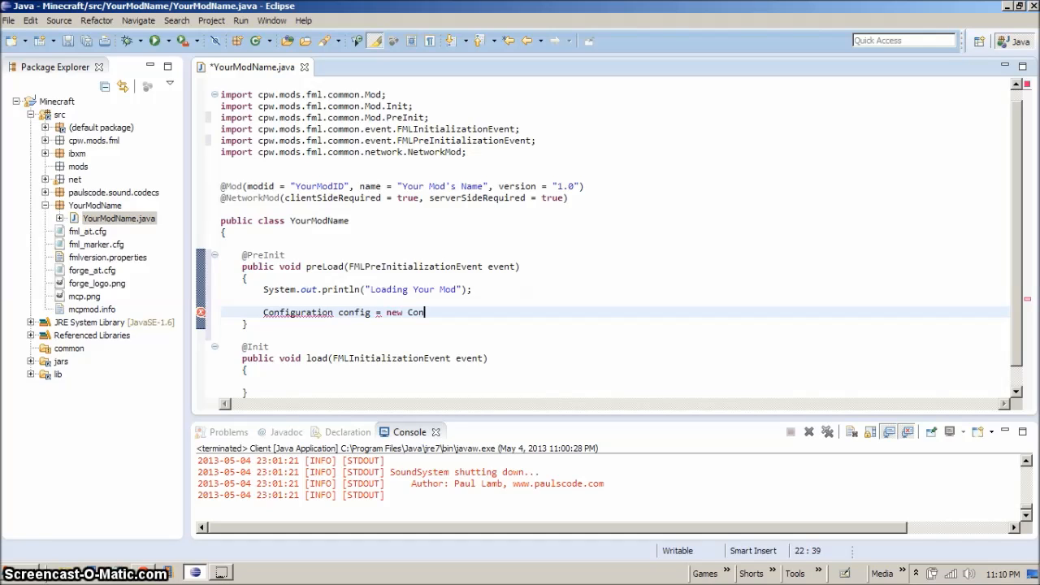
text(figurat)
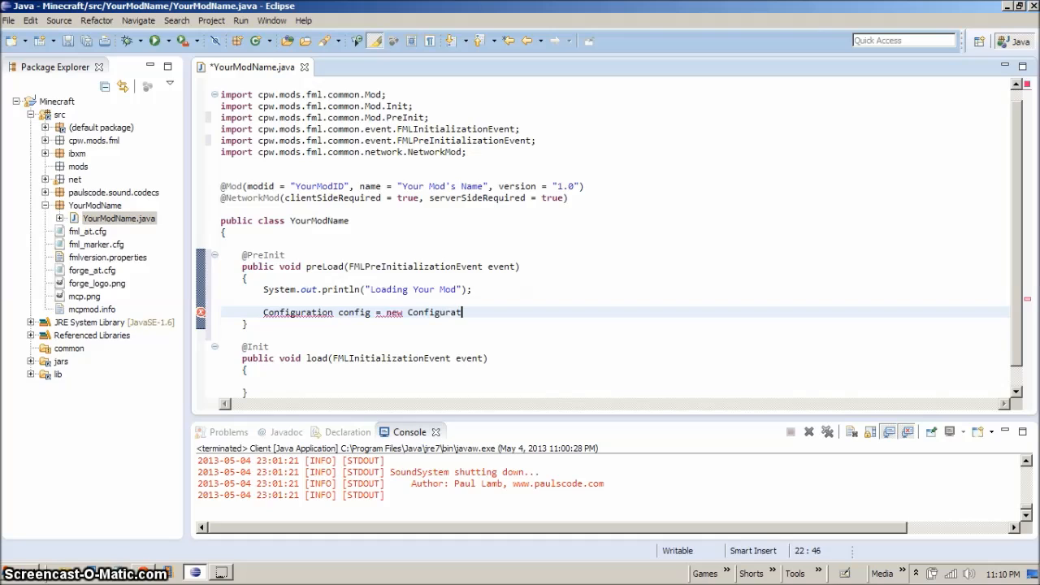
text(ion())
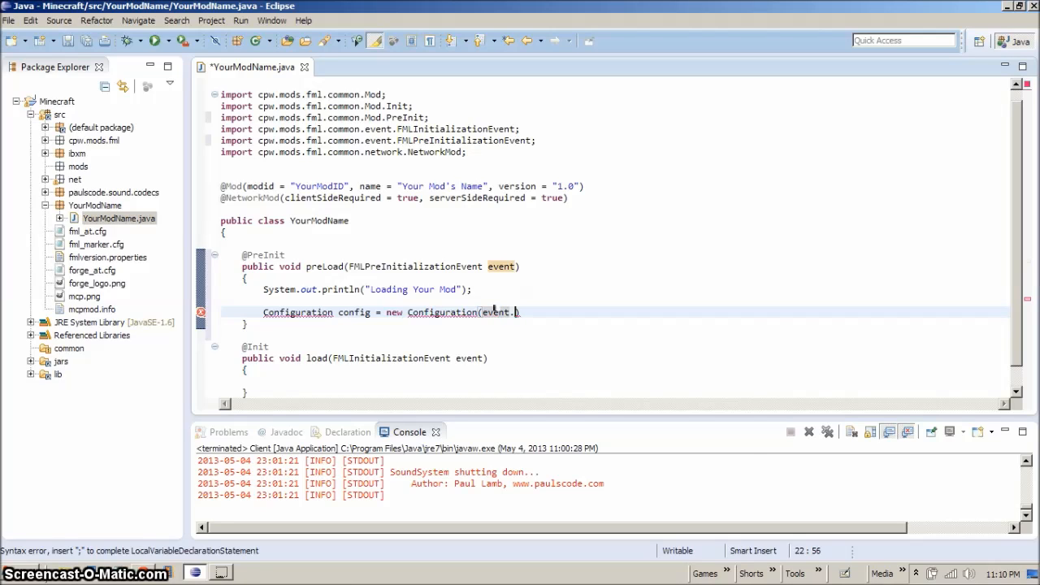
text(getSuggestedConfigurationFile()
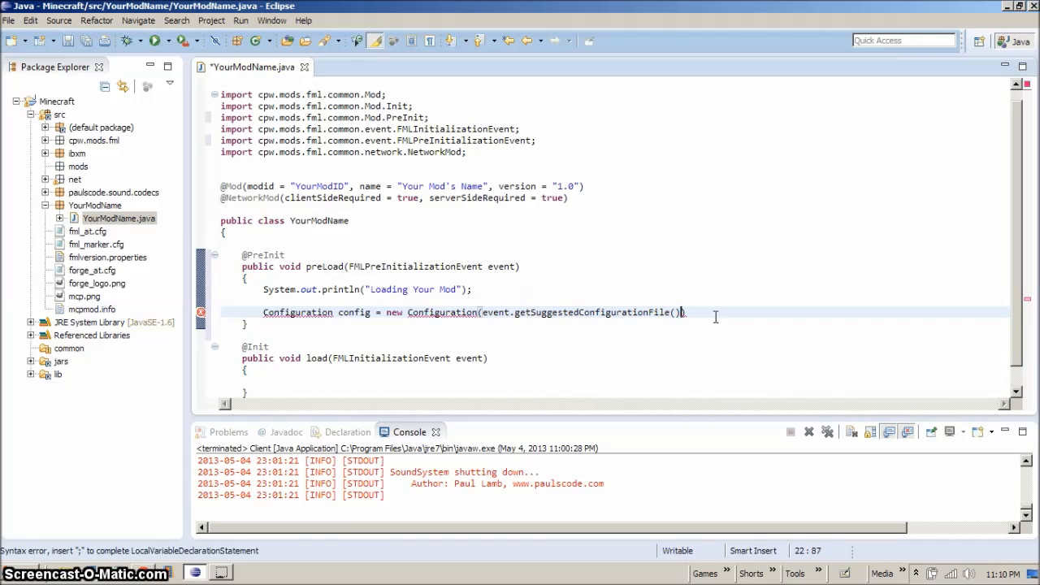
text(;)
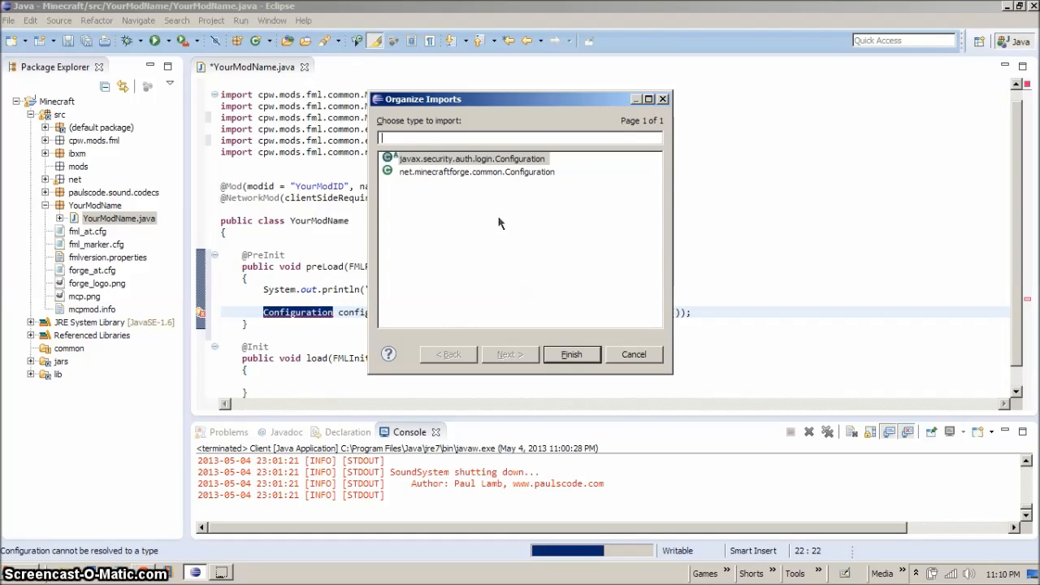
Import net.minecraftforge.common.Configuration via Organize Imports and finish.
click(477, 172)
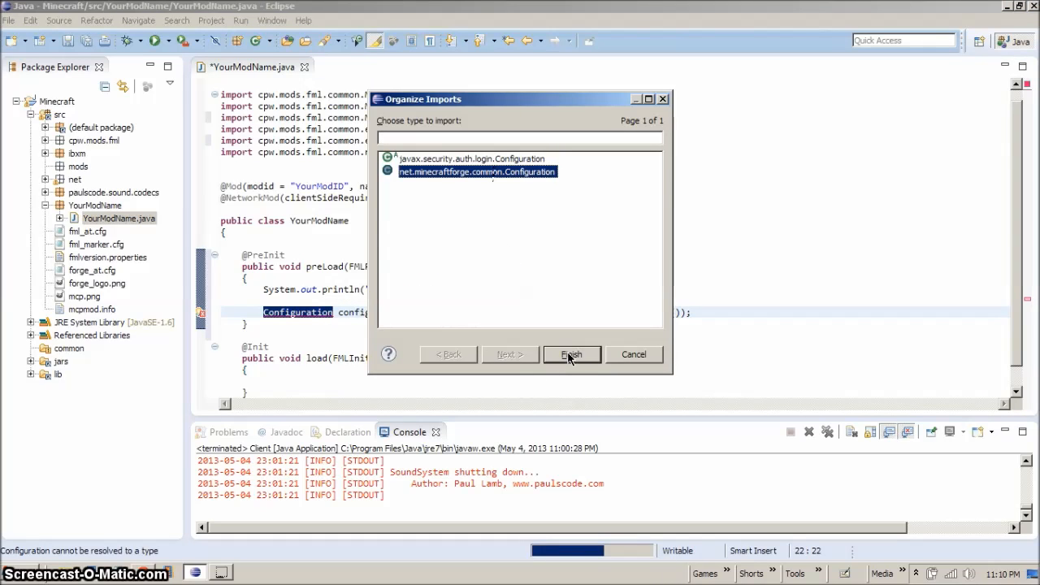
click(571, 354)
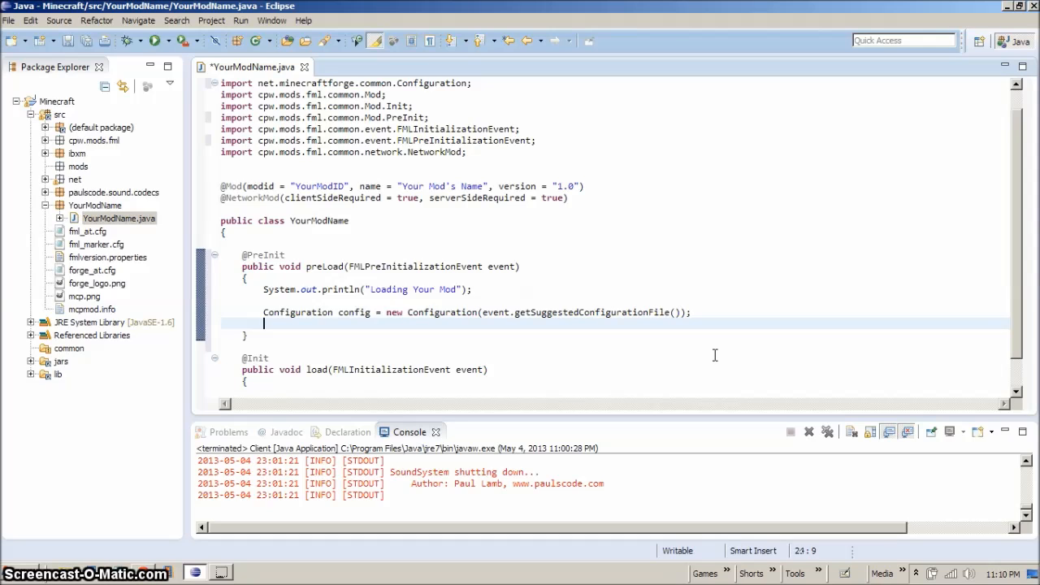
Add config.load(); and config.save(); after the Configuration line.
text(config.lo)
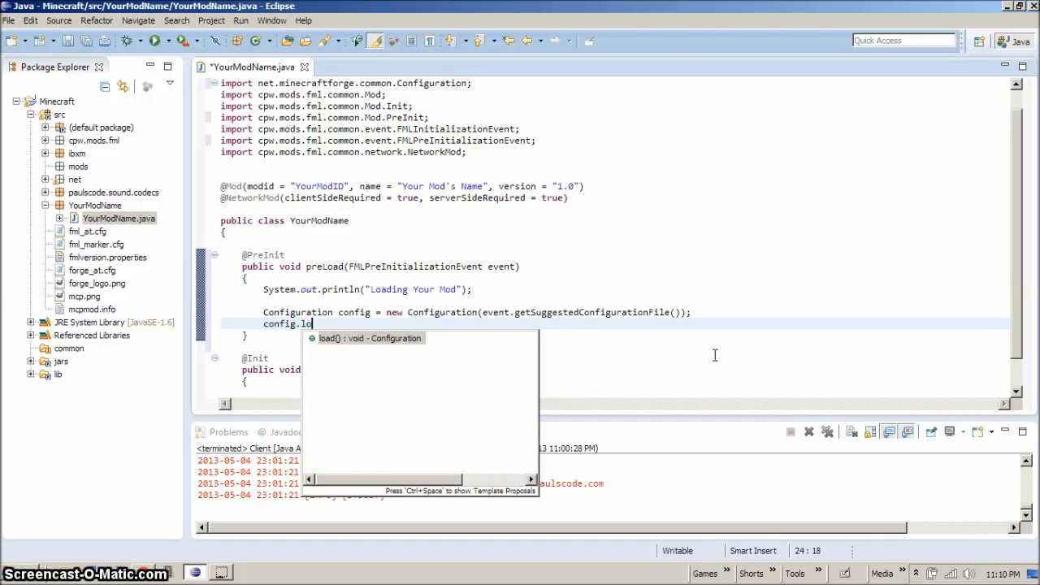
key(Enter)
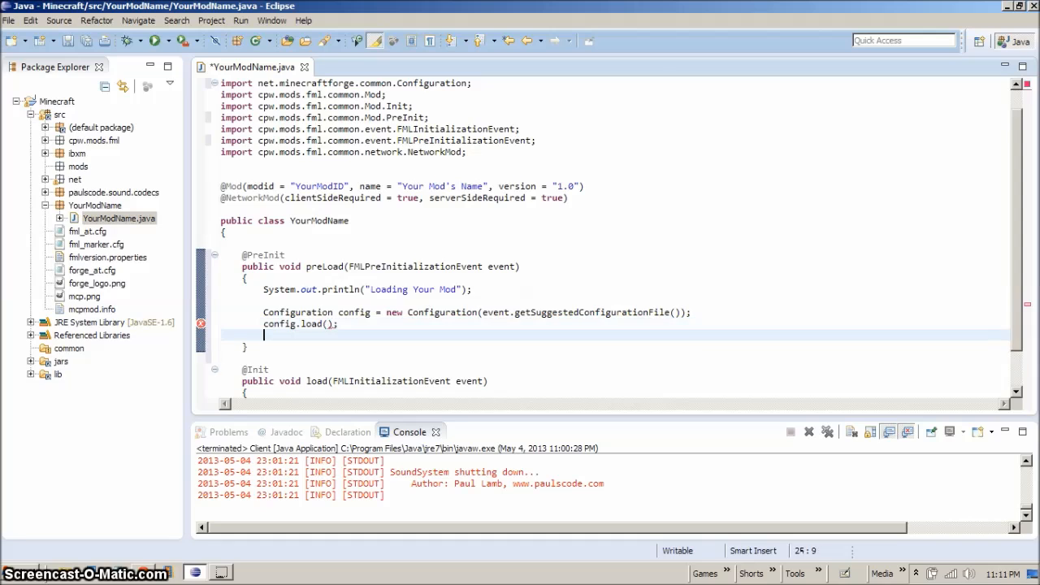
text(config.)
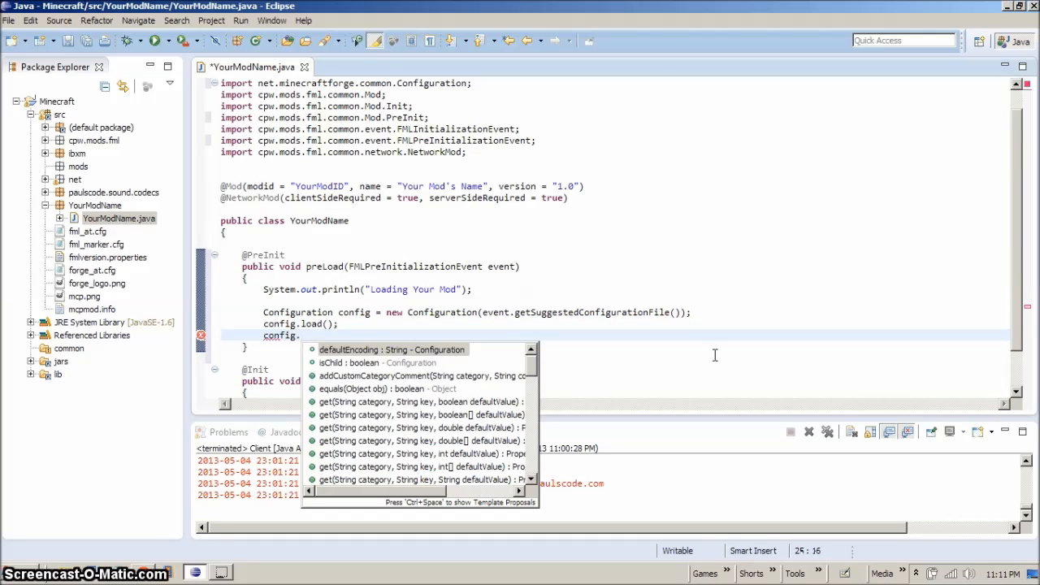
text(save())
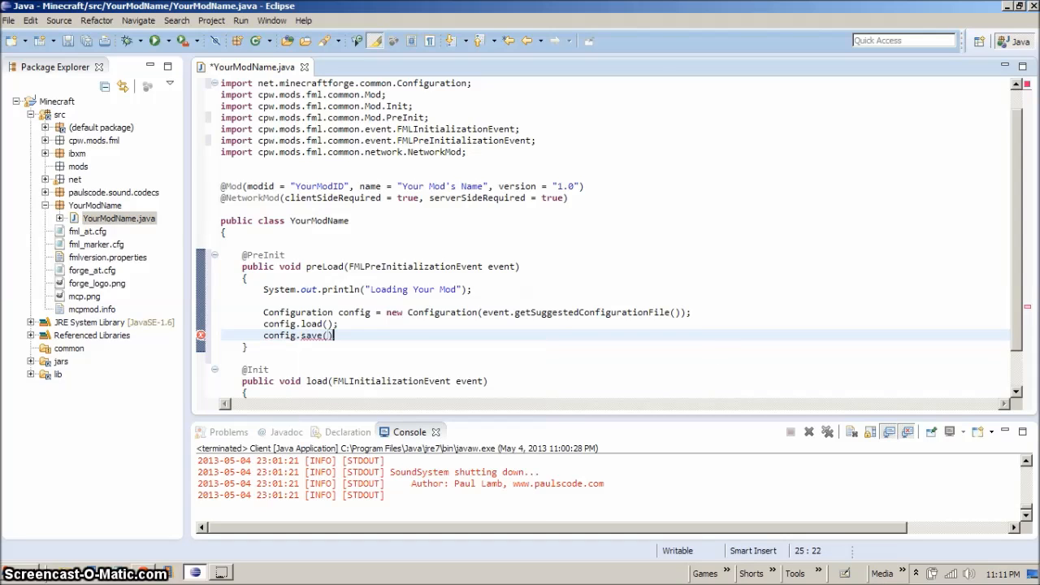
text(;)
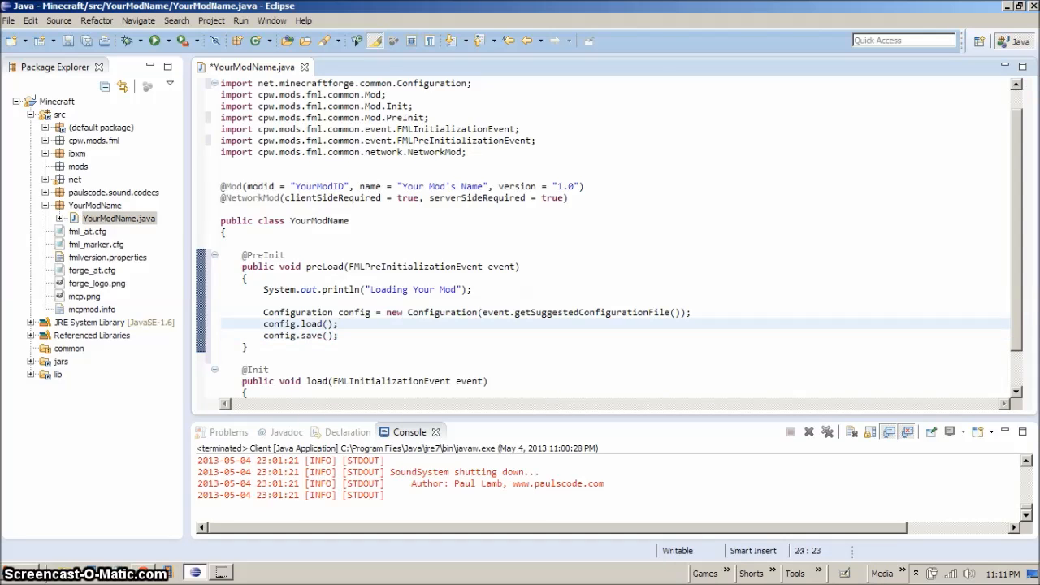